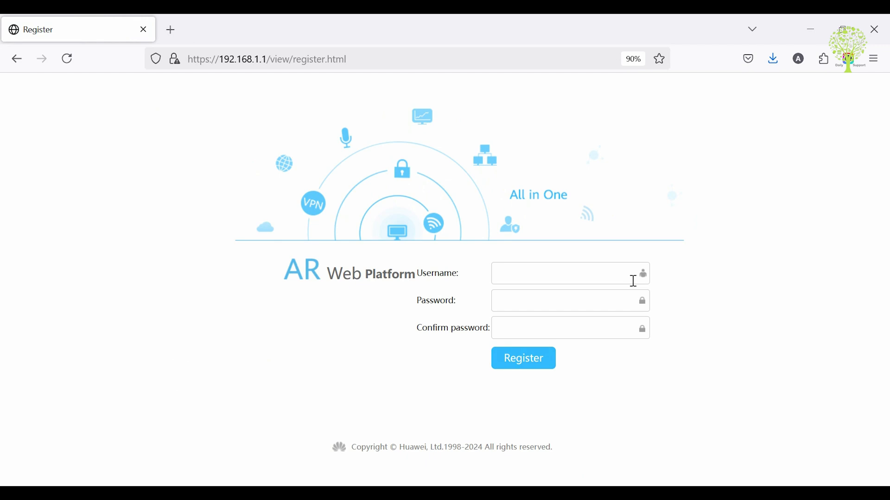
Step: Register the admin account with username admin and a confirmed new password
{"action": "left_click", "coordinate": [569, 300]}
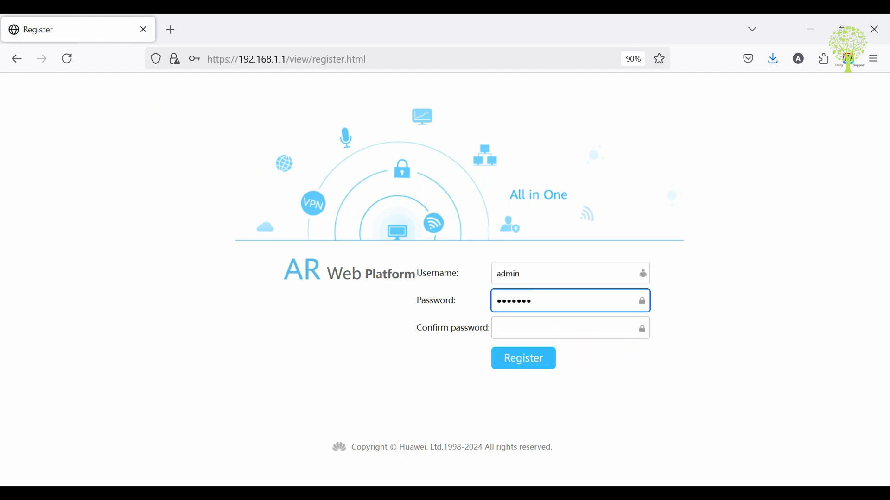
{"action": "left_click", "coordinate": [567, 327]}
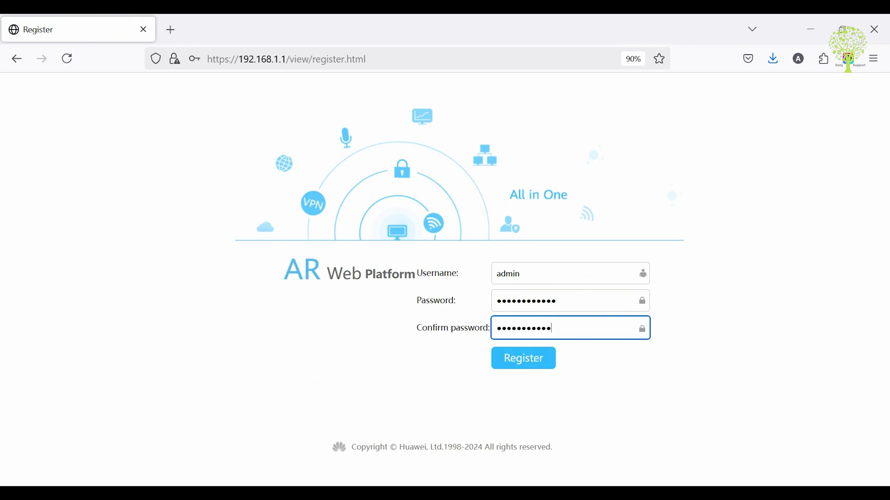
{"action": "left_click", "coordinate": [523, 358]}
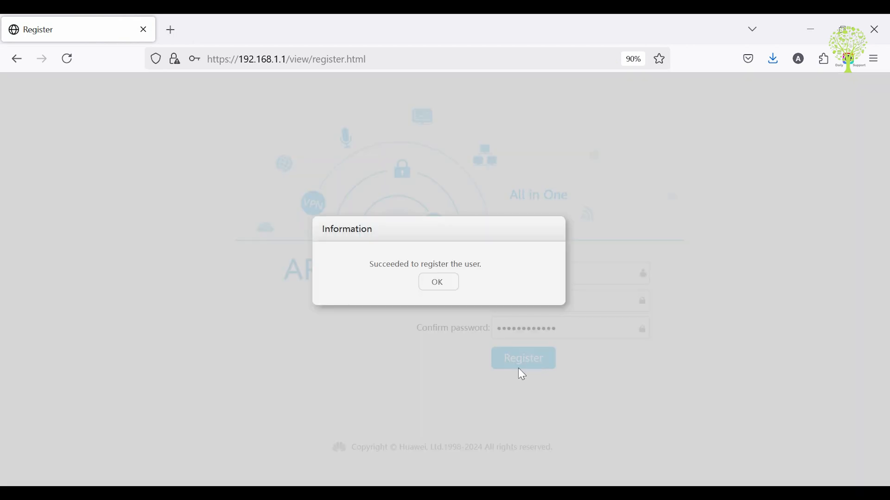
Step: Acknowledge the success message, log in as admin and review the Monitoring dashboard
{"action": "left_click", "coordinate": [437, 282]}
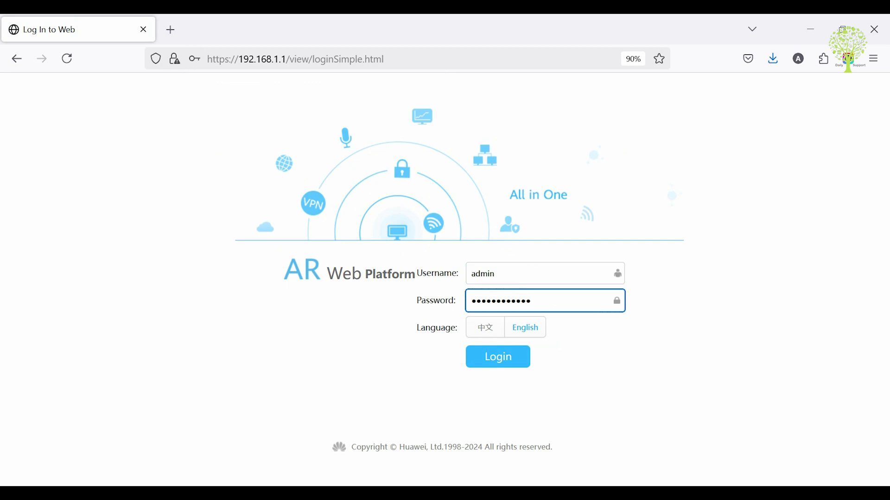
{"action": "left_click", "coordinate": [497, 357]}
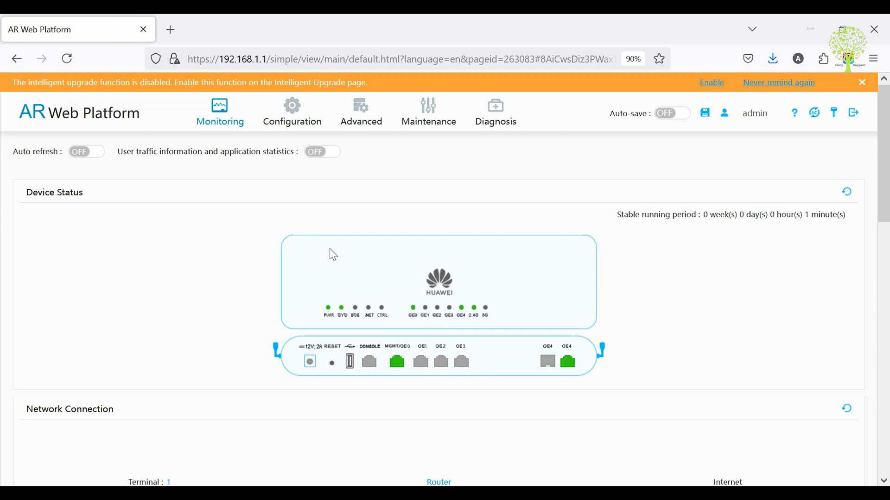
{"action": "scroll", "scroll_direction": "down", "scroll_amount": 3}
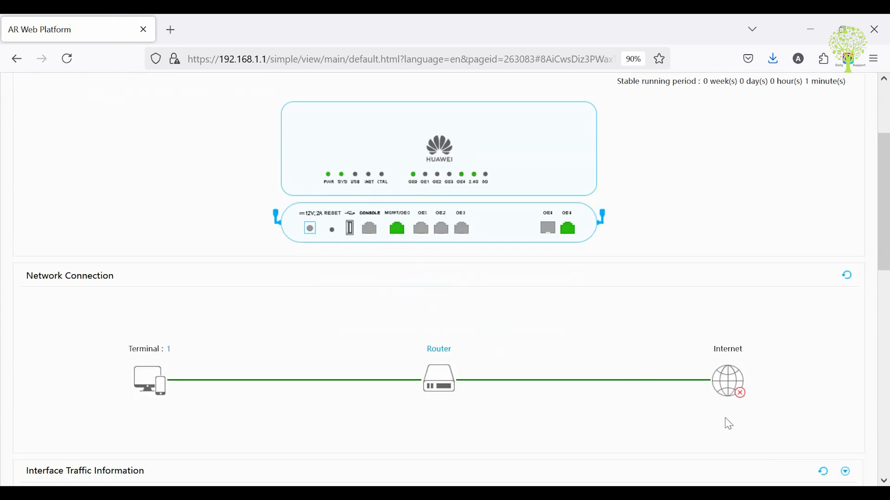
{"action": "mouse_move", "coordinate": [740, 392]}
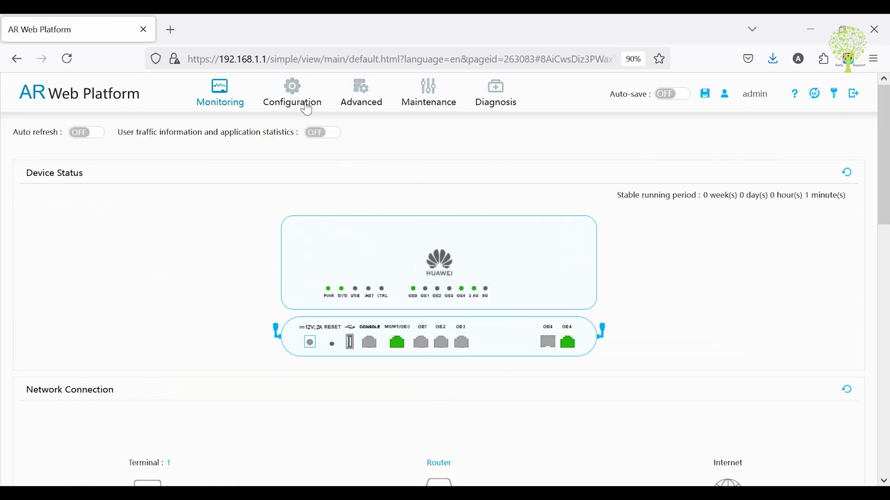
Step: Launch the Internet Access Wizard from Configuration and choose Fixed Address after backing out of Broadband Dialup
{"action": "left_click", "coordinate": [292, 93]}
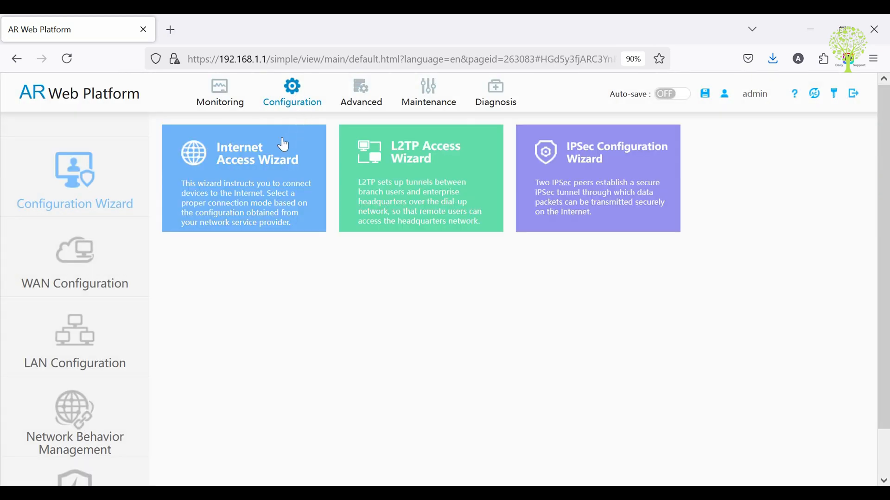
{"action": "left_click", "coordinate": [243, 154]}
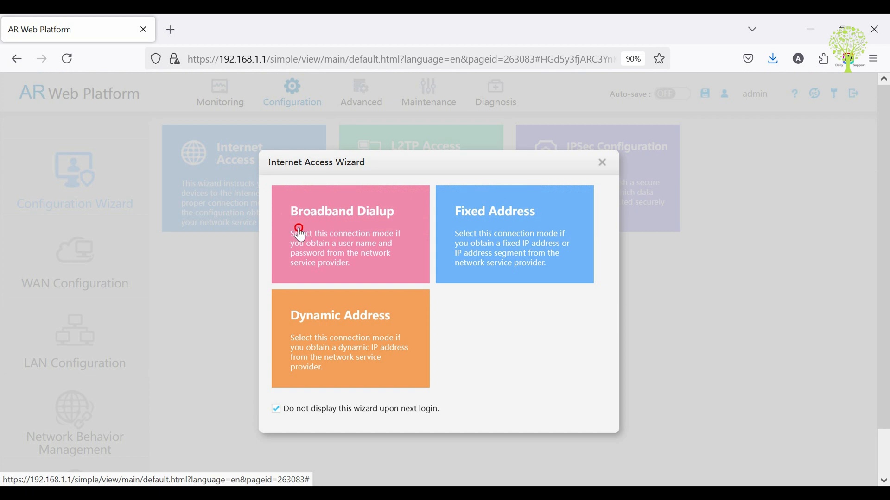
{"action": "left_click", "coordinate": [350, 234]}
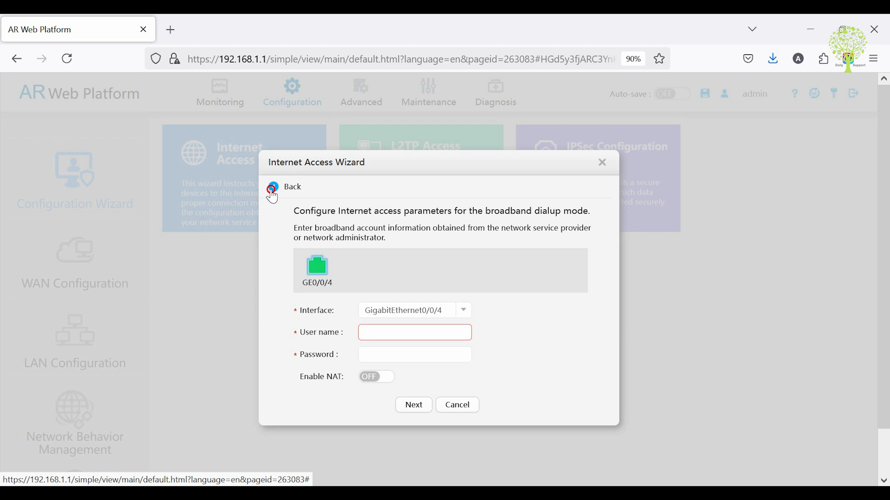
{"action": "left_click", "coordinate": [273, 187]}
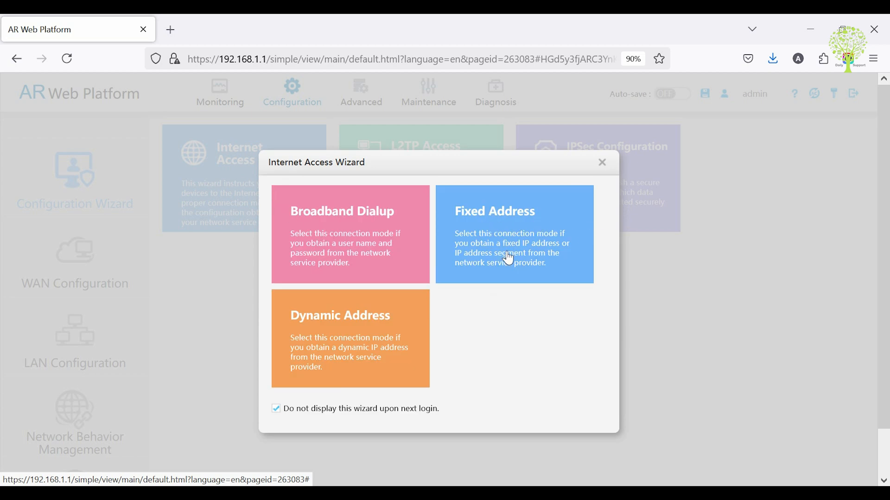
{"action": "left_click", "coordinate": [513, 233]}
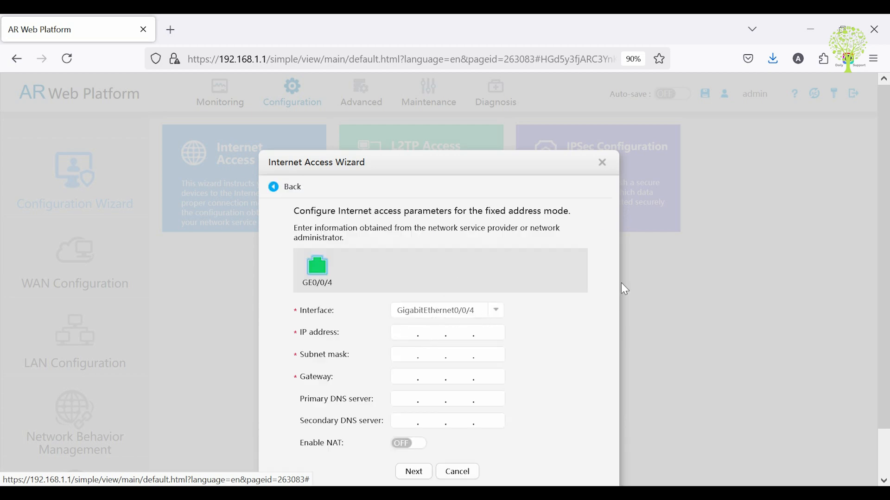
Step: Enter IP 192.168.0.110, mask 255.255.255.0, gateway 192.168.0.1, DNS 8.8.8.8, enable NAT and continue
{"action": "type", "text": "192.168.0.11"}
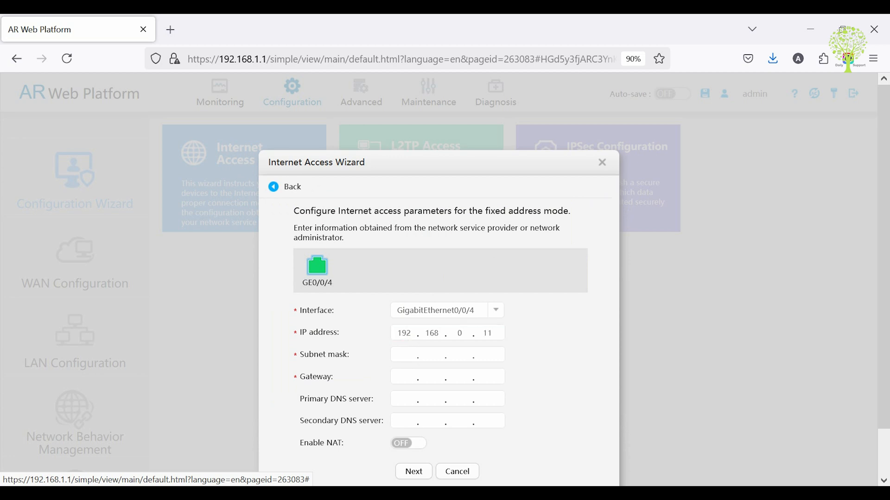
{"action": "type", "text": "255.255.255."}
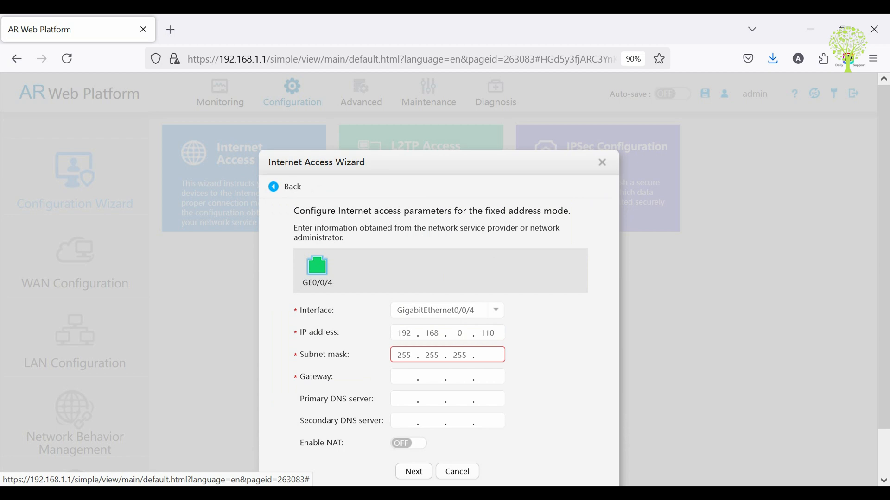
{"action": "type", "text": "192.168.0."}
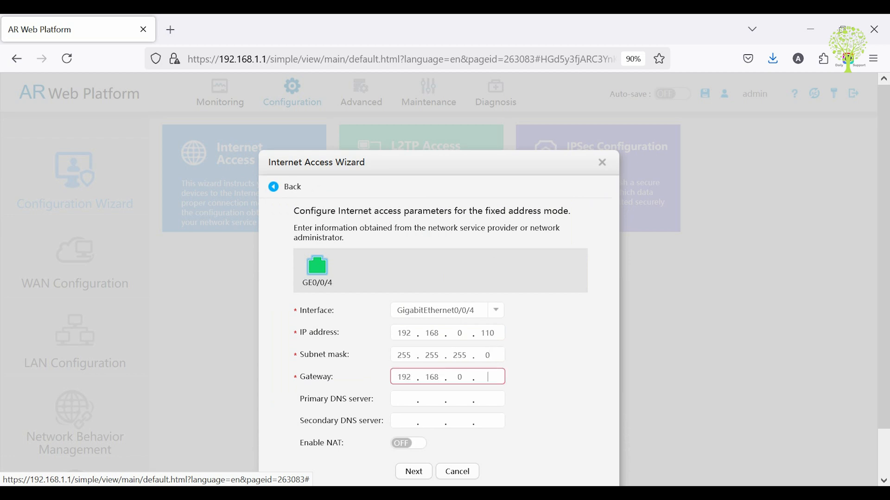
{"action": "type", "text": "8.8.8.8"}
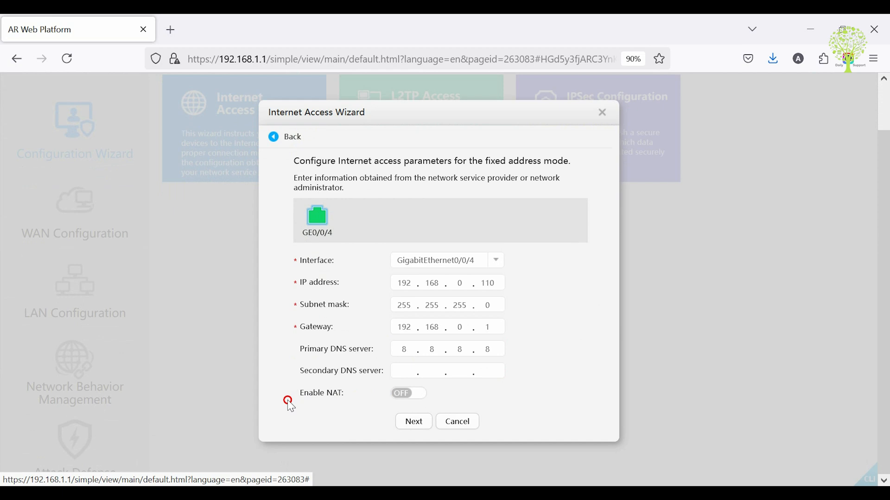
{"action": "left_click", "coordinate": [408, 392]}
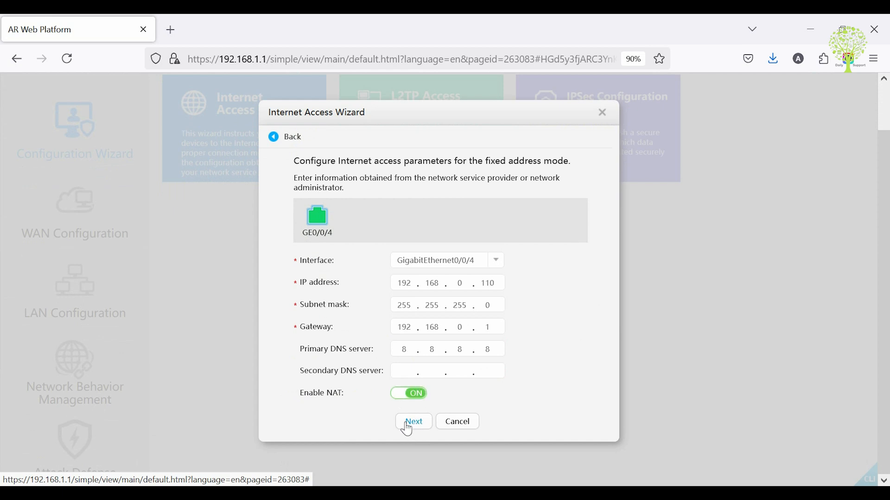
{"action": "left_click", "coordinate": [413, 422]}
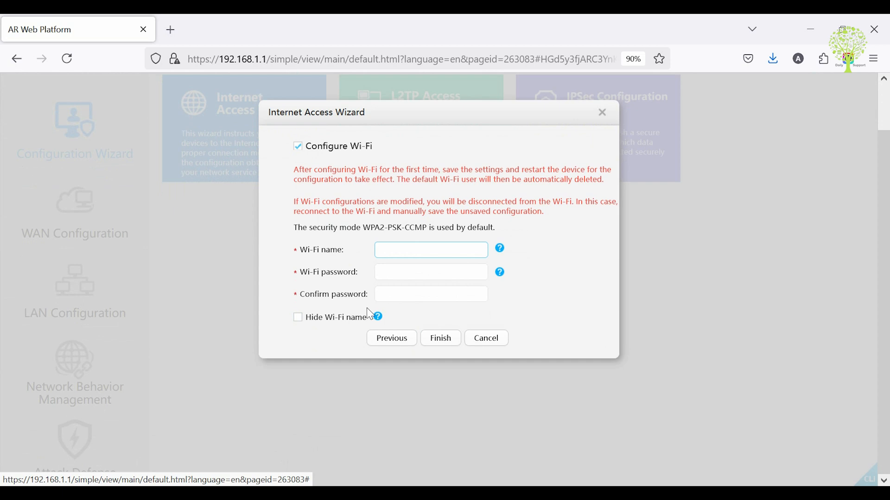
Step: Set the Wi-Fi name to ABCD with its password and finish the wizard
{"action": "left_click", "coordinate": [430, 250]}
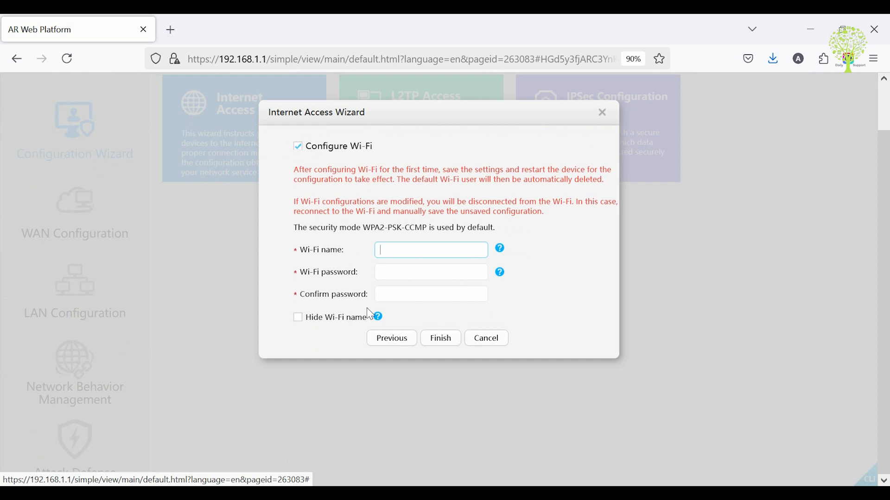
{"action": "type", "text": "ABCD"}
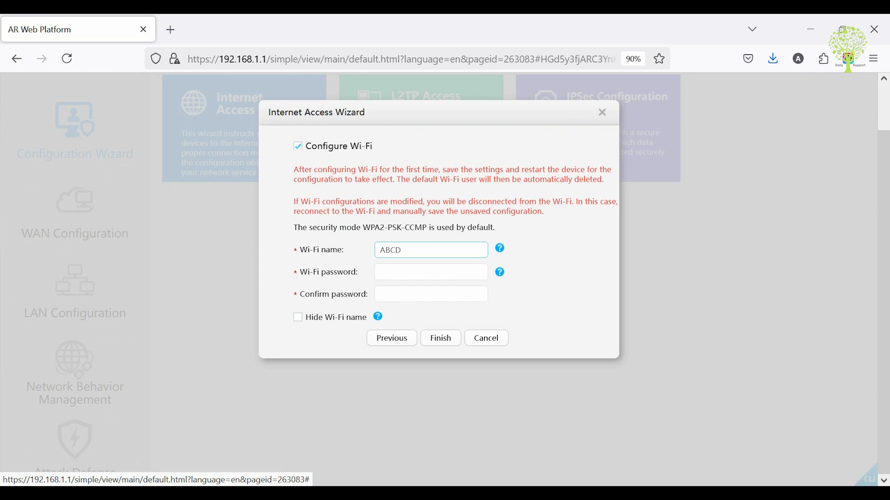
{"action": "type", "text": "••••"}
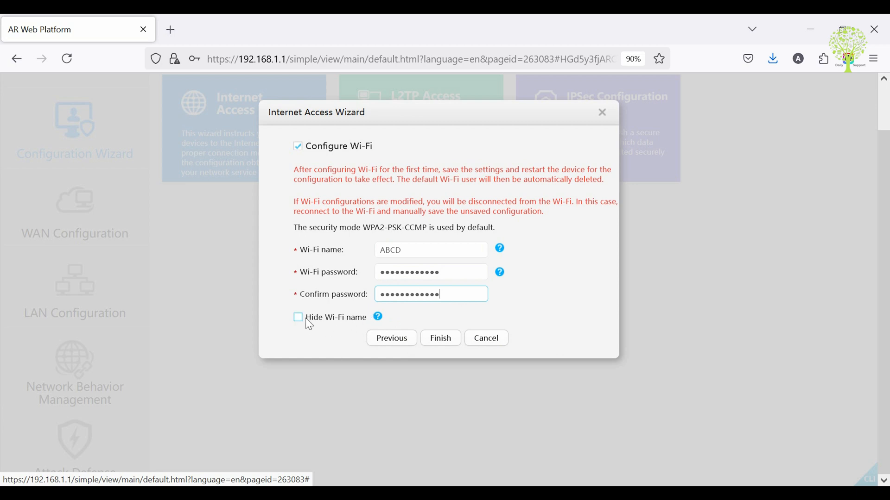
{"action": "left_click", "coordinate": [439, 338]}
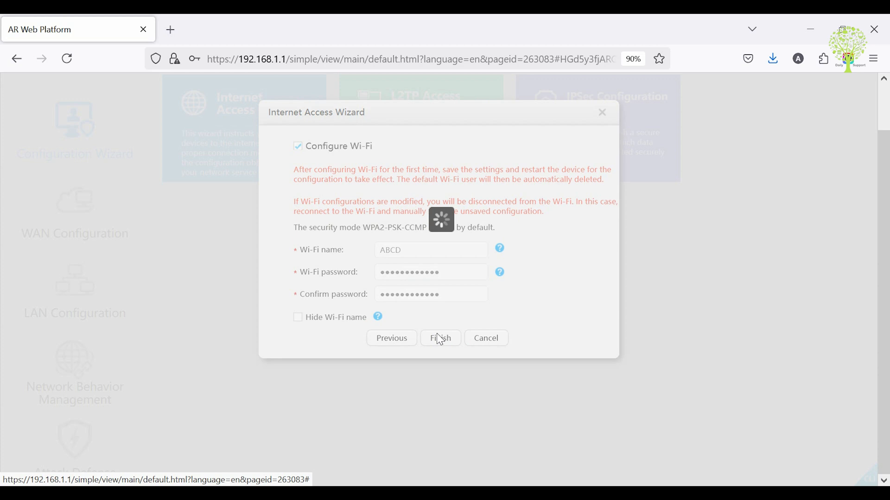
{"action": "left_click", "coordinate": [439, 338]}
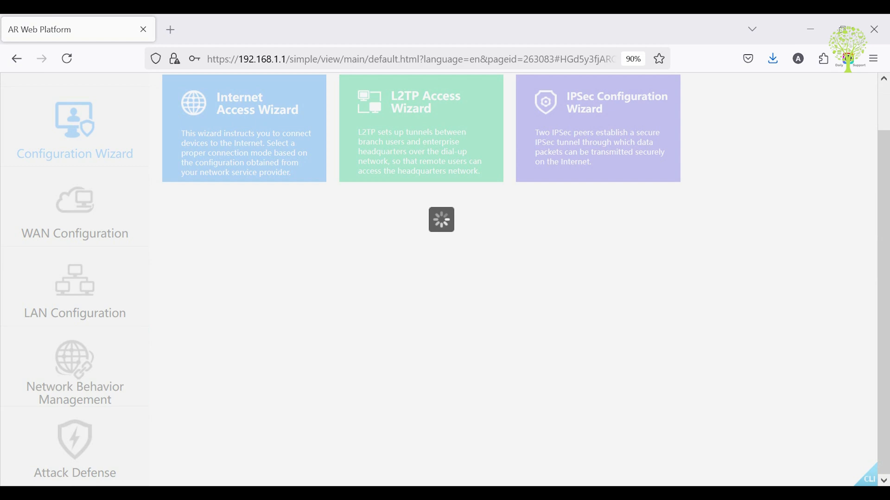
Step: Confirm Windows is connected to the ABCD Wi-Fi and start a ping to 8.8.8.8
{"action": "left_click", "coordinate": [874, 488]}
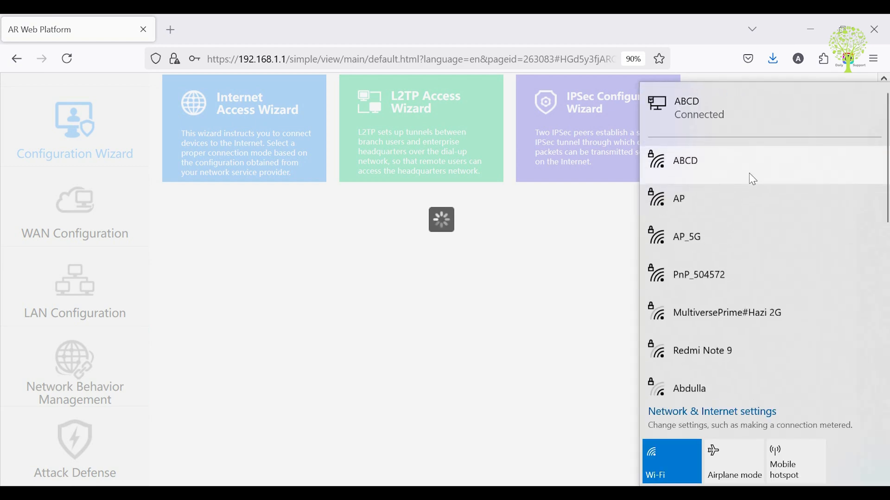
{"action": "mouse_move", "coordinate": [680, 174]}
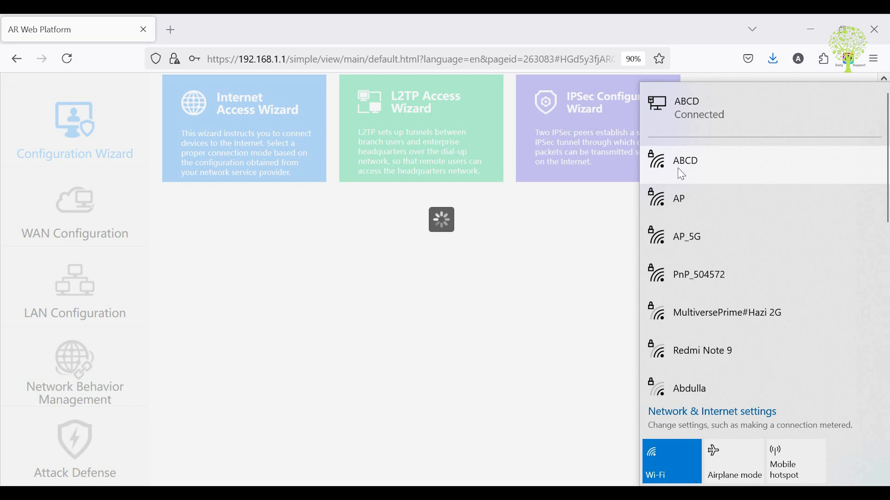
{"action": "left_click", "coordinate": [685, 161]}
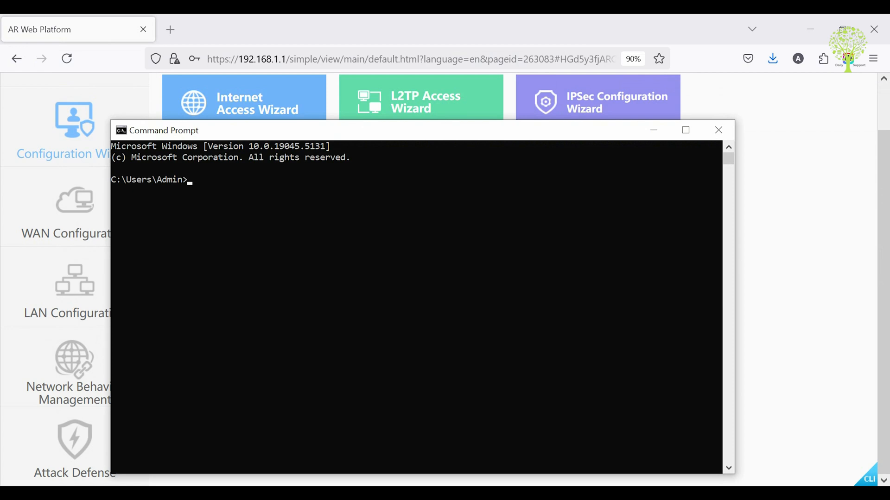
{"action": "type", "text": "ping 8.8."}
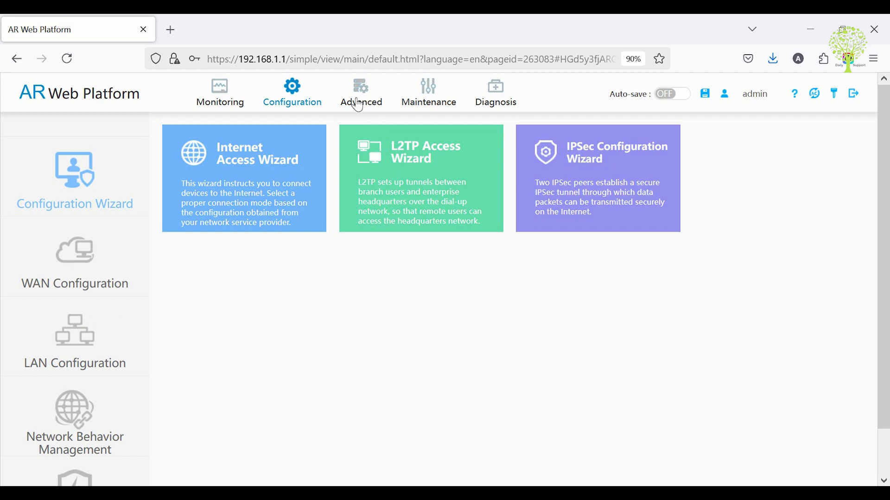
Step: Review the static route via 192.168.0.1 under Advanced > IP > Routing, then return to Monitoring
{"action": "left_click", "coordinate": [361, 94]}
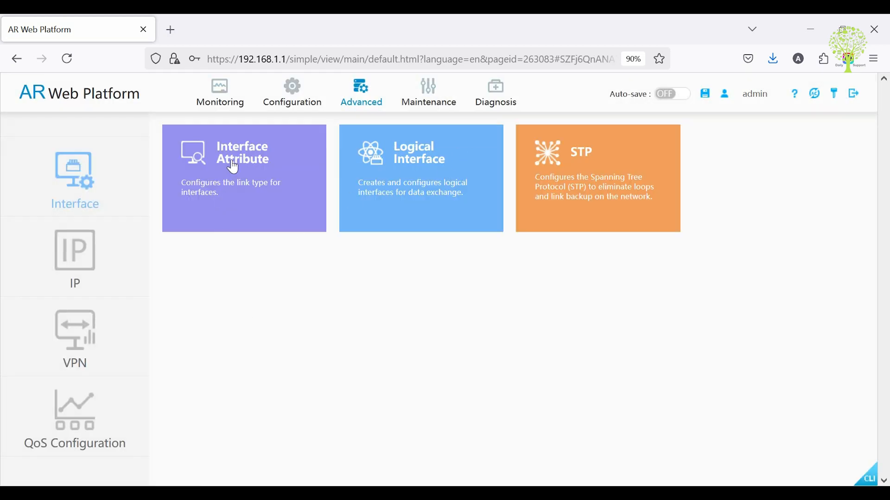
{"action": "left_click", "coordinate": [75, 250]}
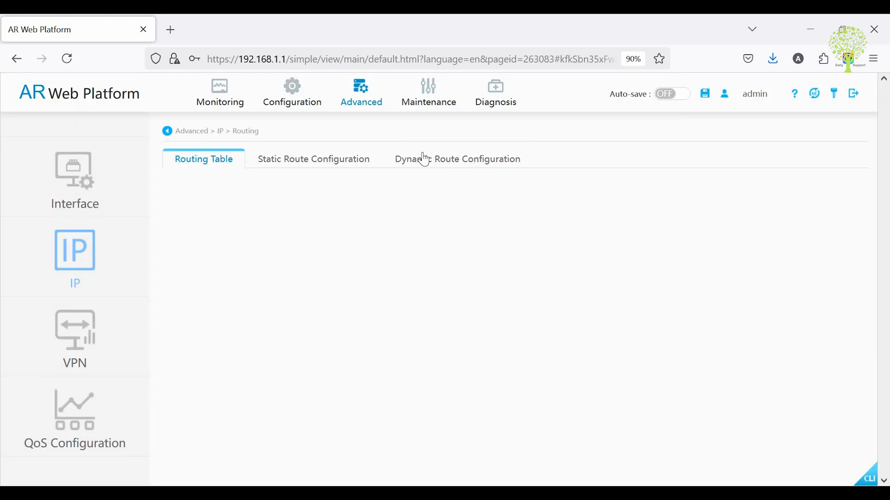
{"action": "left_click", "coordinate": [313, 159]}
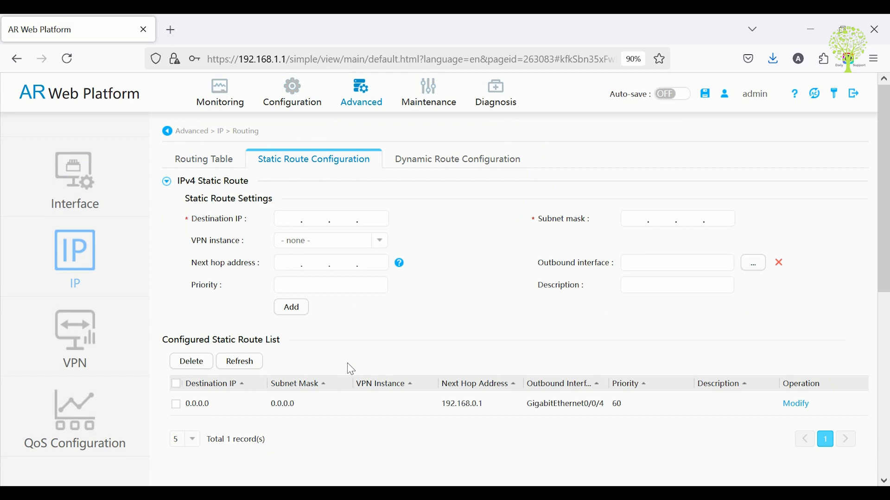
{"action": "scroll", "scroll_direction": "down", "scroll_amount": 3}
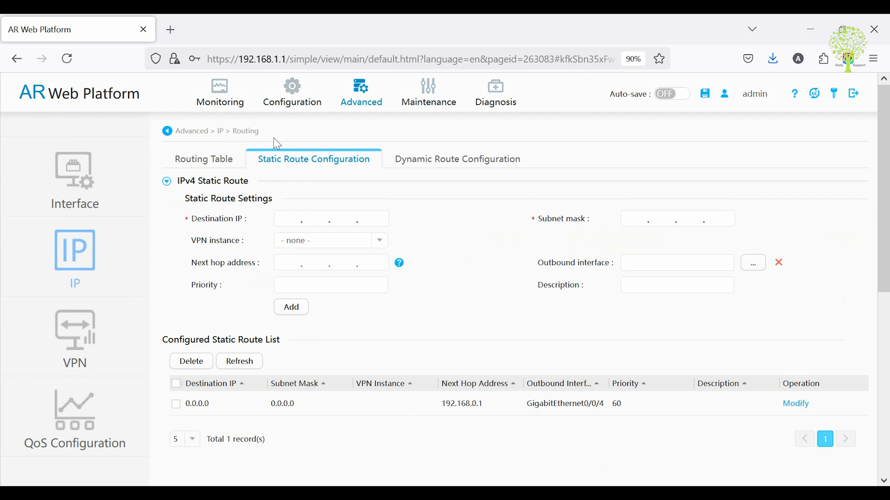
{"action": "left_click", "coordinate": [219, 92]}
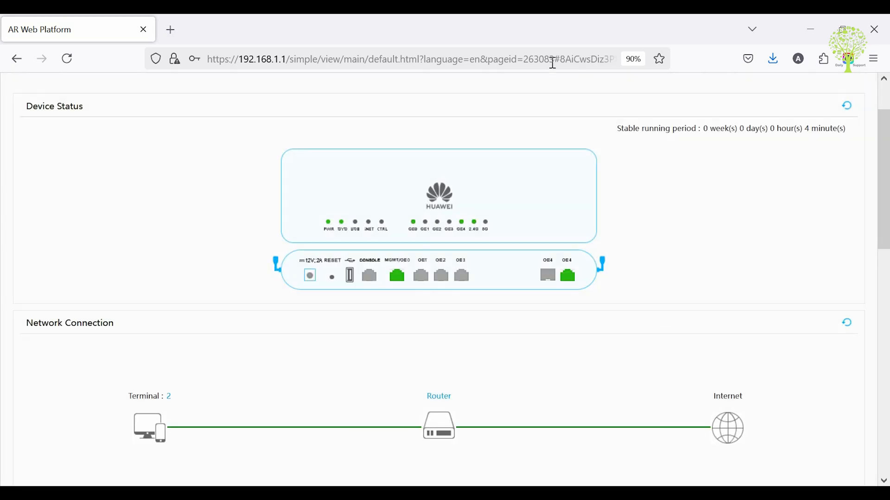
Step: Run Intelligent Diagnosis until all LAN and internet checks pass, then return to Configuration
{"action": "left_click", "coordinate": [494, 91]}
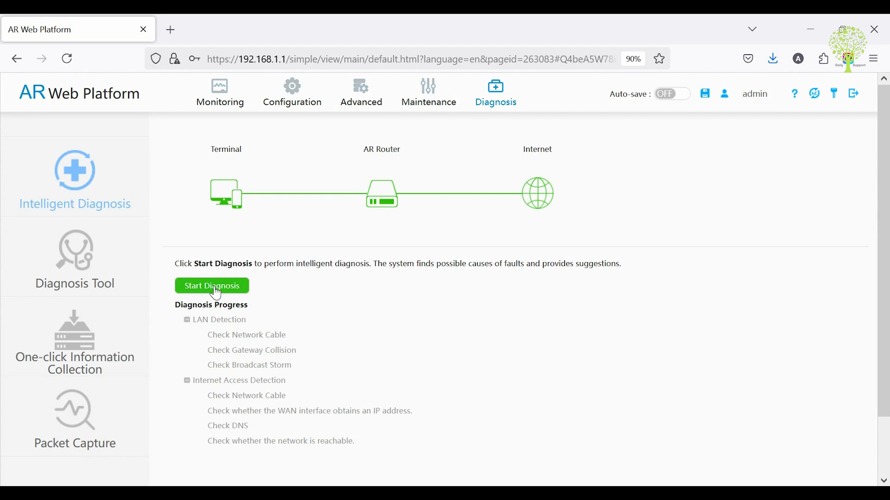
{"action": "left_click", "coordinate": [211, 286]}
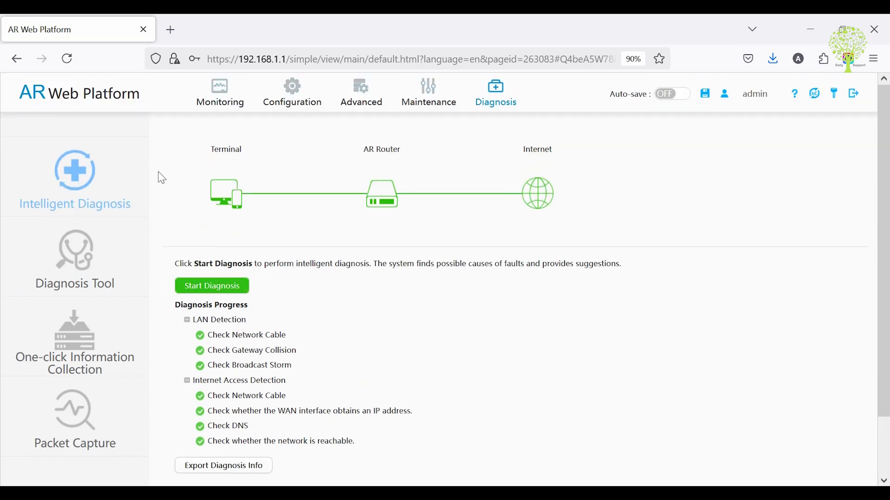
{"action": "left_click", "coordinate": [291, 93]}
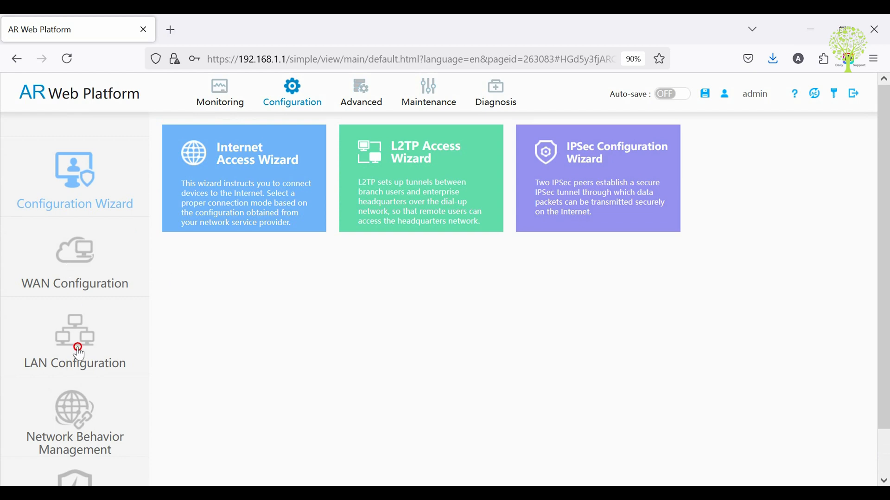
Step: Review the WLAN Wi-Fi Settings under LAN Configuration, then return to Monitoring
{"action": "left_click", "coordinate": [74, 352]}
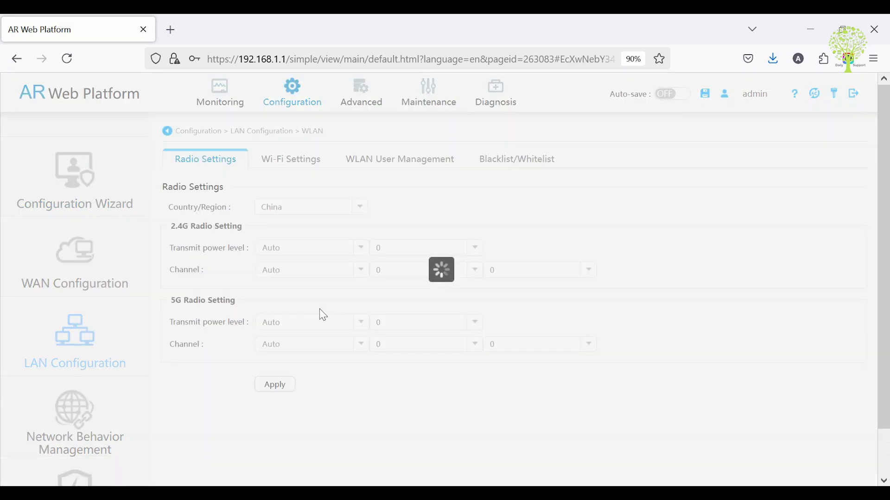
{"action": "left_click", "coordinate": [290, 159]}
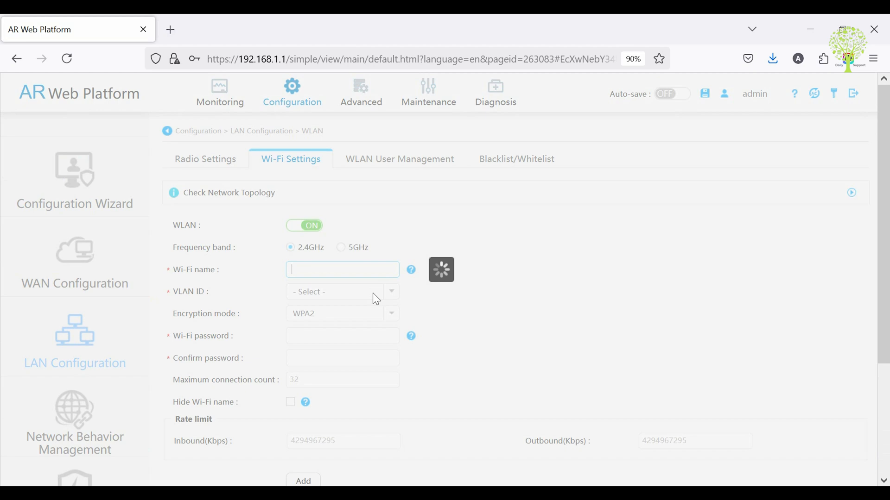
{"action": "scroll", "scroll_direction": "down", "scroll_amount": 3}
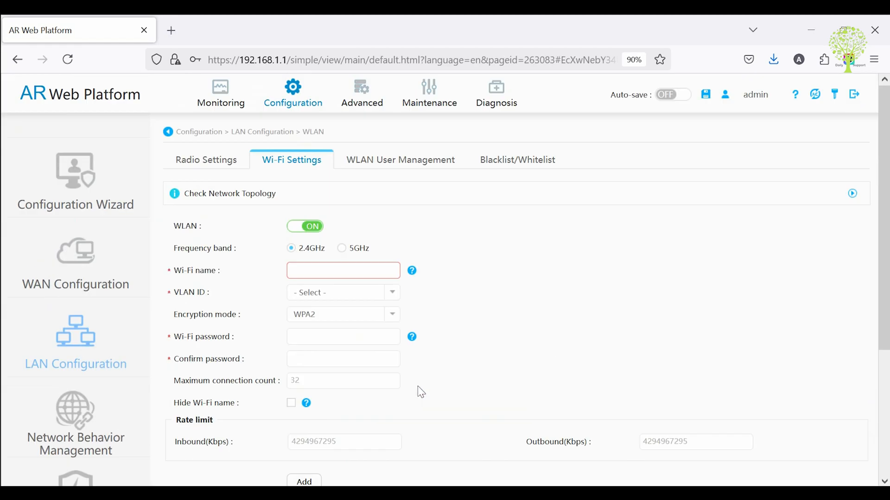
{"action": "left_click", "coordinate": [220, 93]}
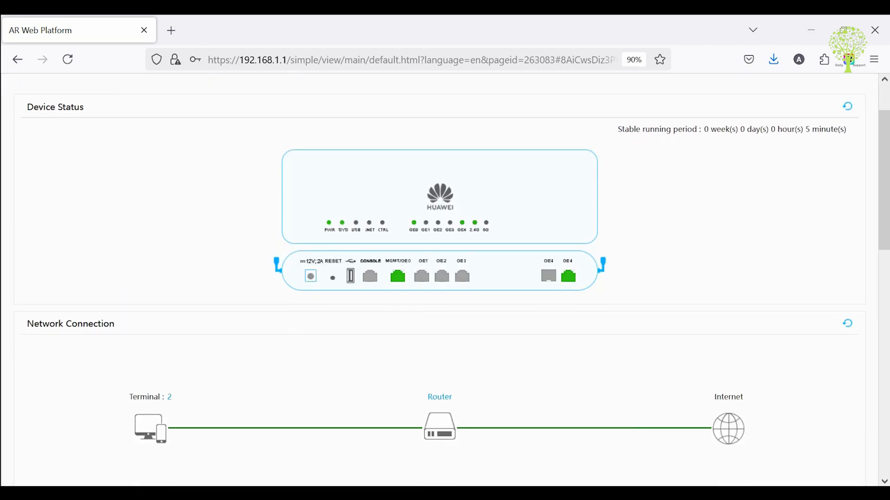
{"action": "mouse_move", "coordinate": [379, 467]}
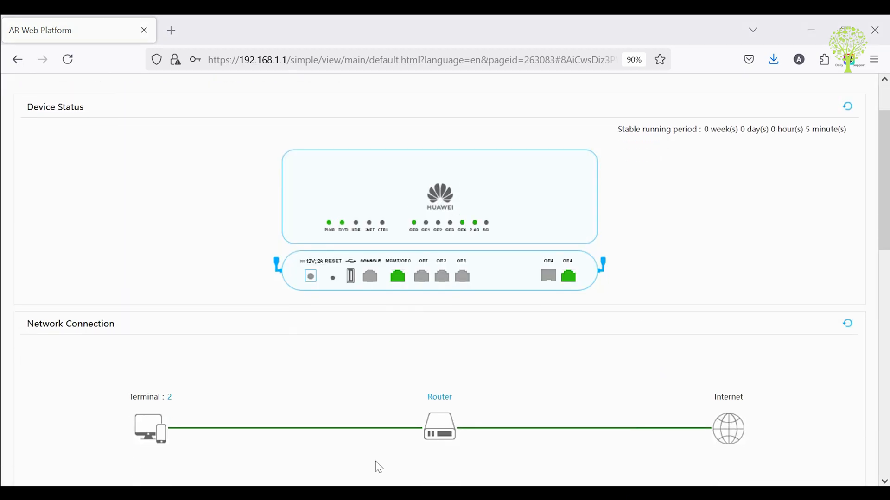